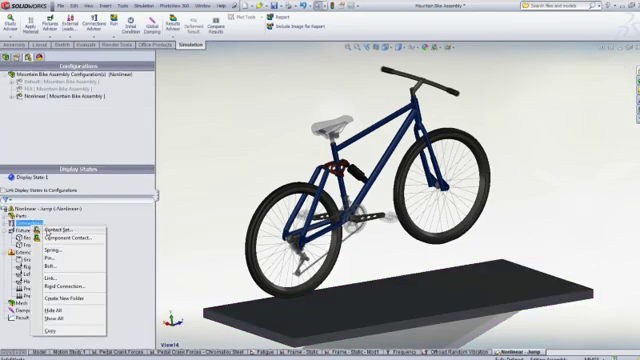
# Step: Start a new no-penetration contact set from the Connections folder of the nonlinear jump study
pyautogui.click(58, 233)
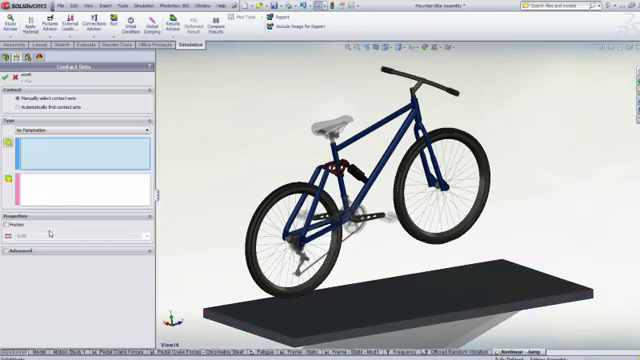